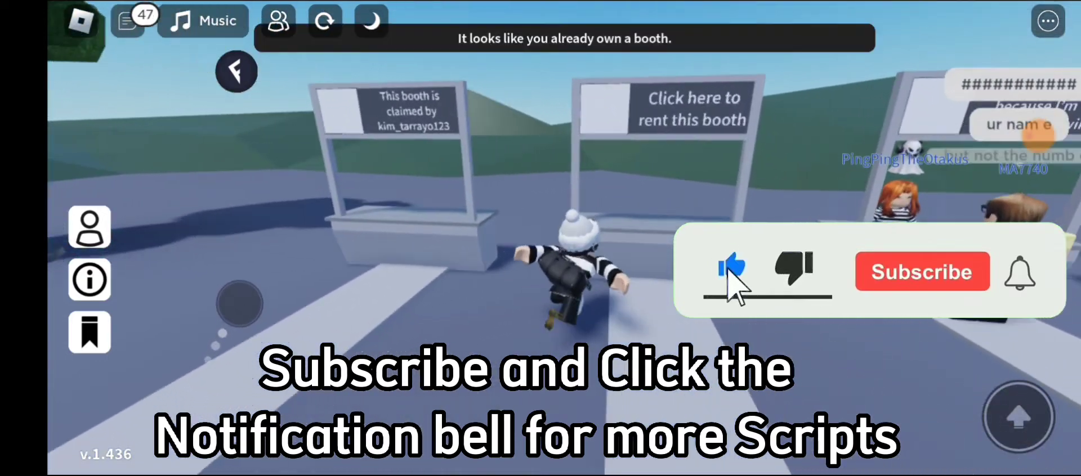
Jump the avatar up onto the top of the claimed booth
left_click(920, 271)
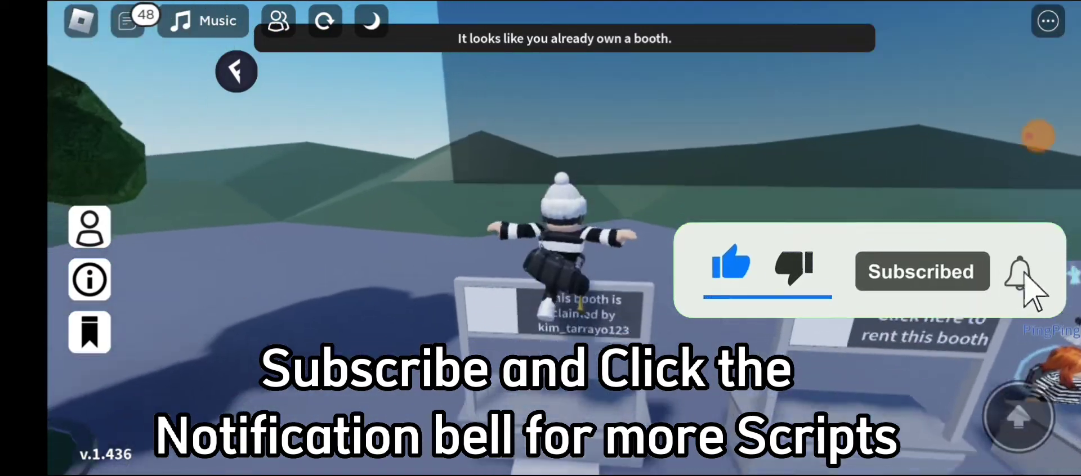